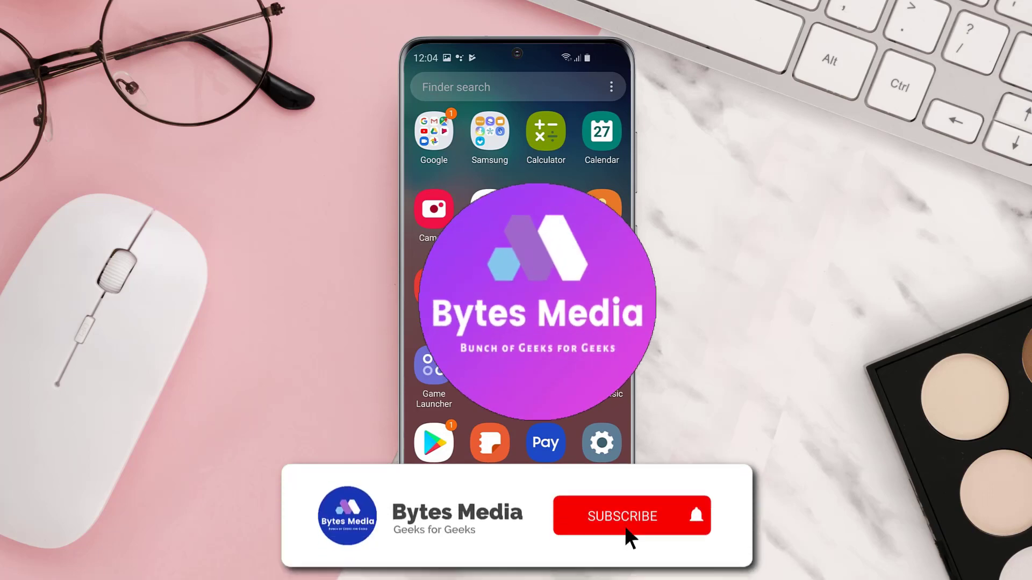
# Step: Launch the Google Play Store from its home screen icon
pyautogui.click(622, 517)
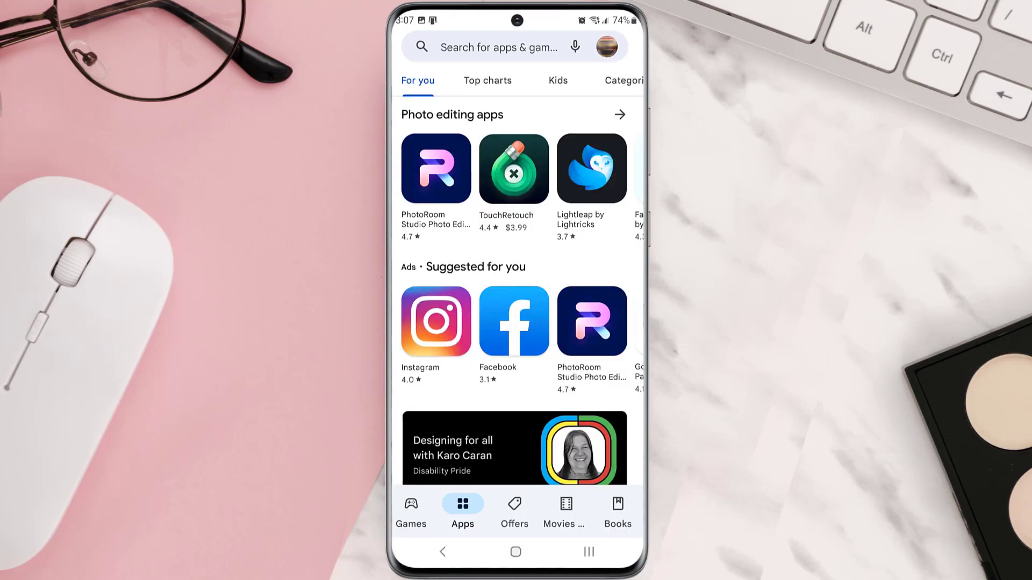
# Step: Search for 'nfl sunday ticket' and update the NFL SUNDAY TICKET listing
pyautogui.click(500, 47)
pyautogui.write('nfl sunday ticket')
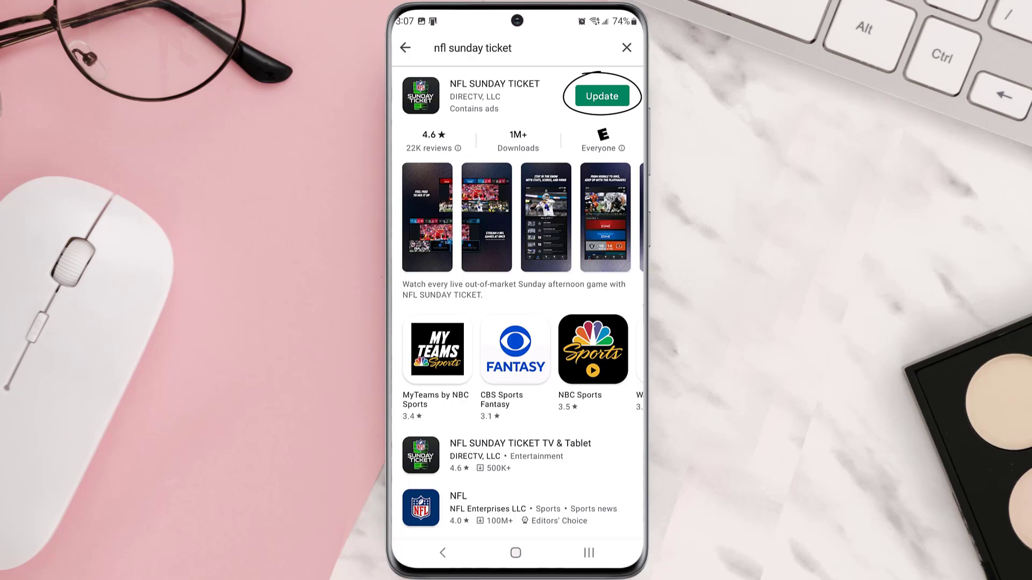
pyautogui.click(602, 95)
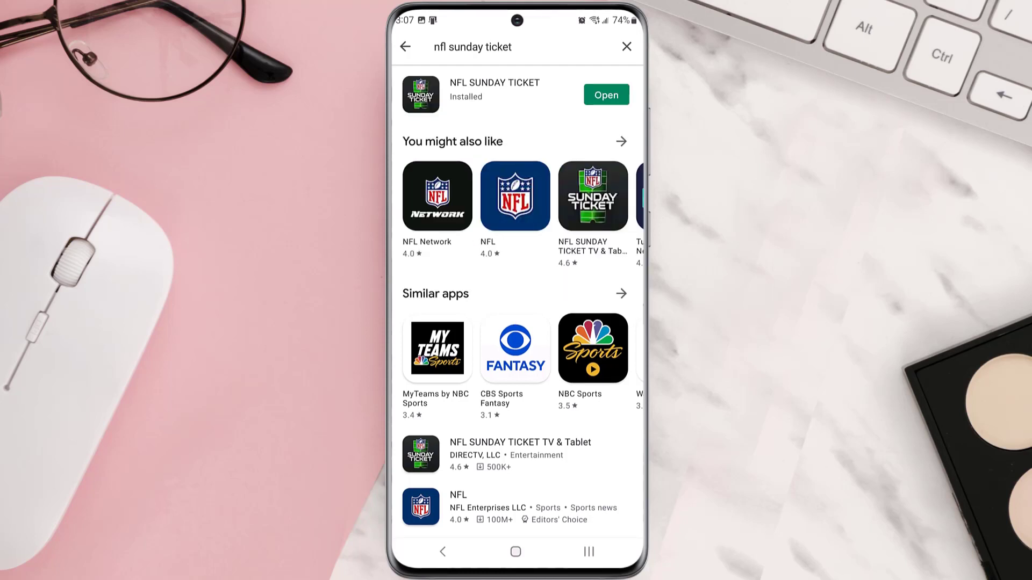
pyautogui.click(606, 95)
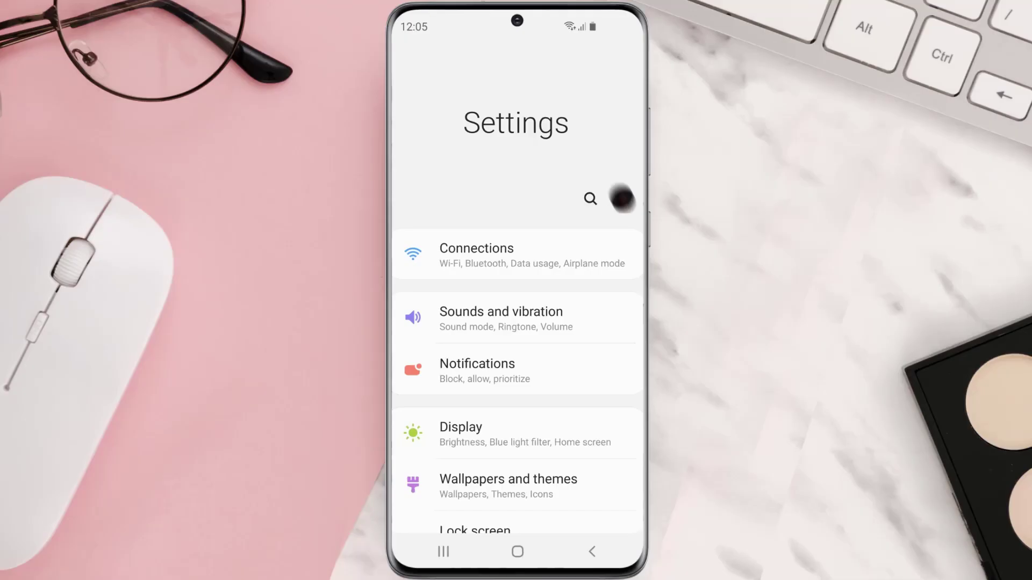
# Step: Go to Settings > Apps and select NFL SUNDAY TICKET to view its app info
pyautogui.scroll(-3)
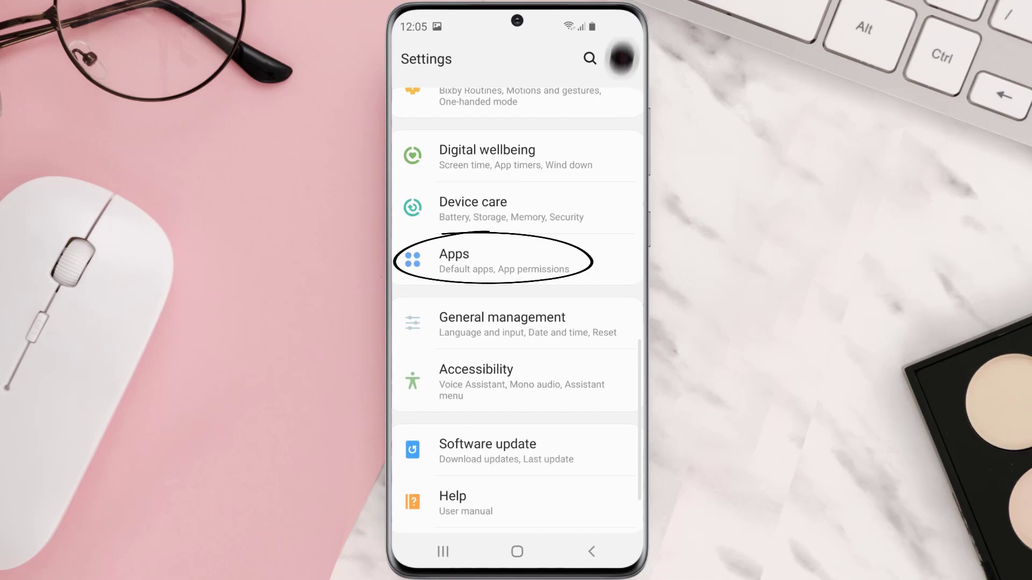
pyautogui.click(480, 261)
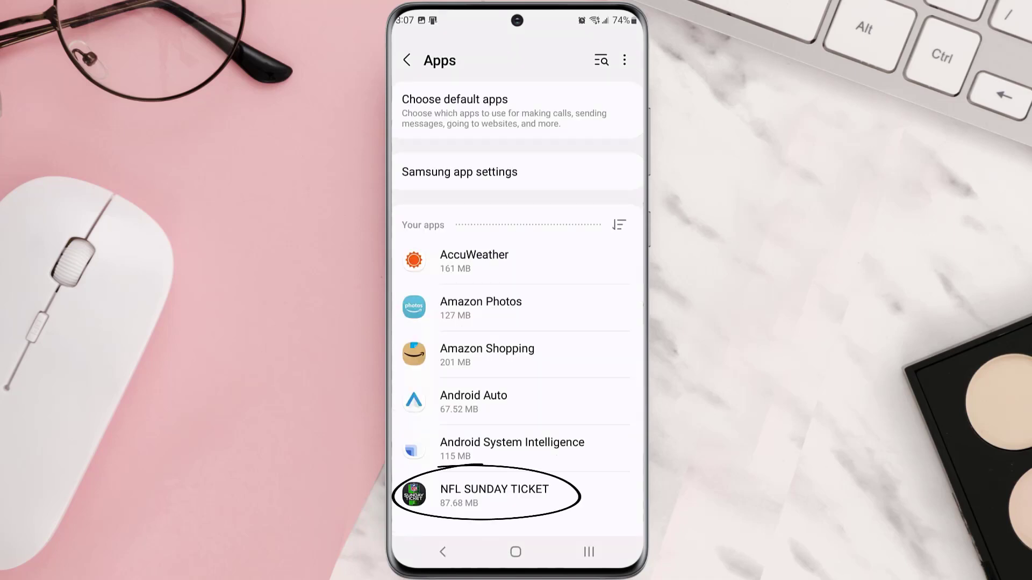
pyautogui.click(493, 495)
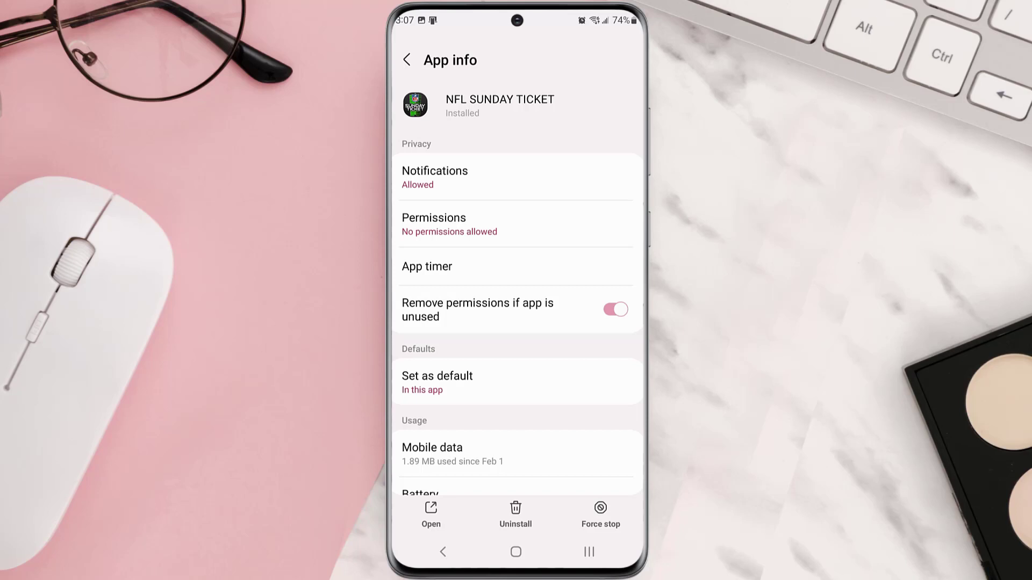
# Step: Uninstall NFL SUNDAY TICKET from its App info page
pyautogui.click(515, 509)
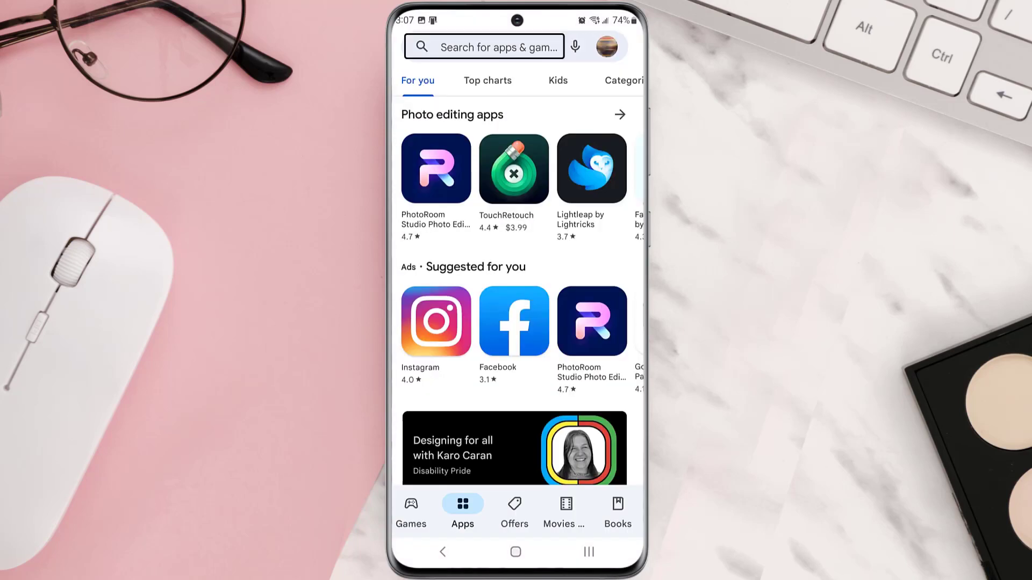
# Step: Search 'nfl sunday ticket' in the Play Store and install NFL SUNDAY TICKET again
pyautogui.write('nfl sunday ticket')
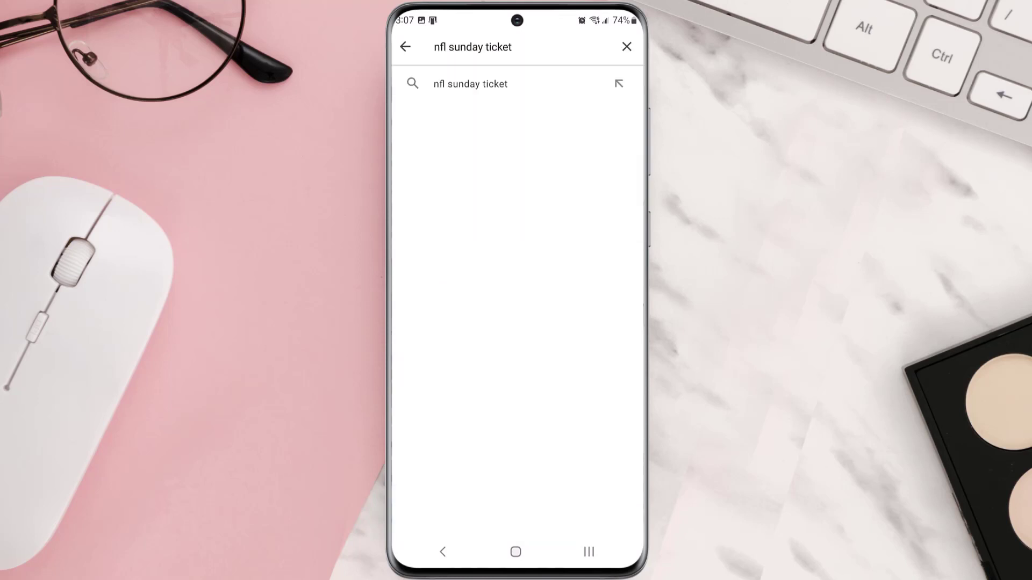
pyautogui.click(469, 84)
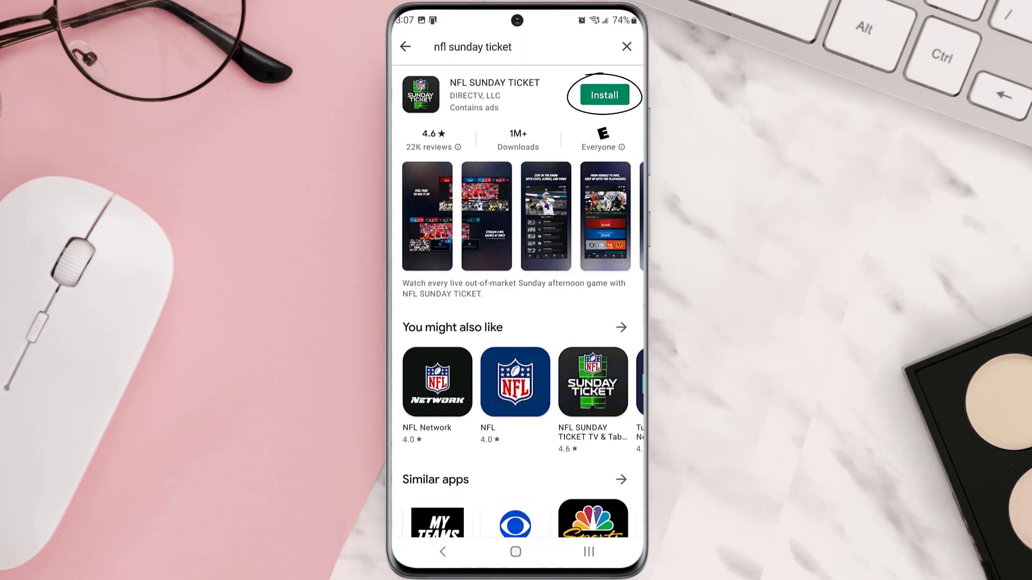
pyautogui.click(604, 94)
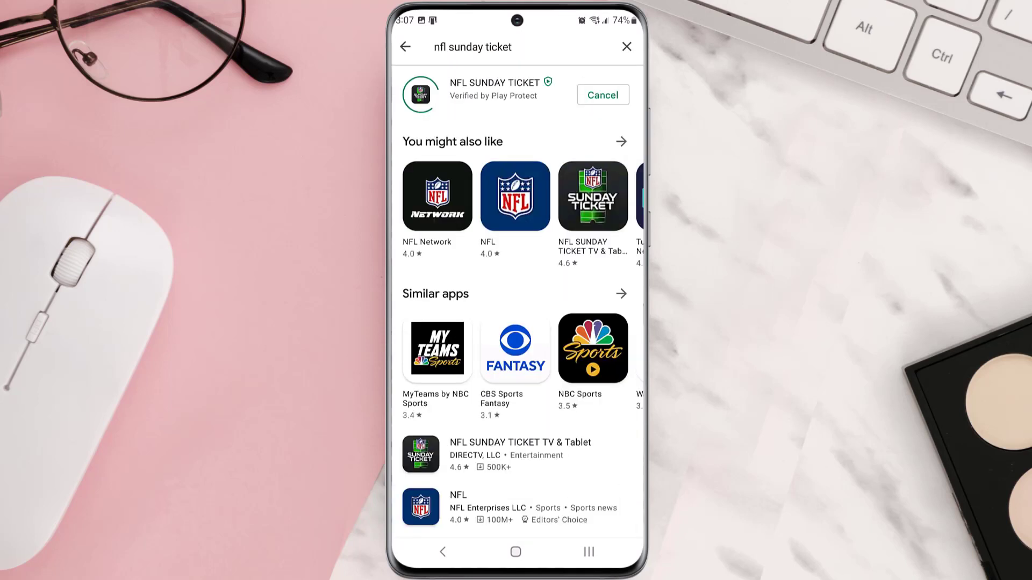